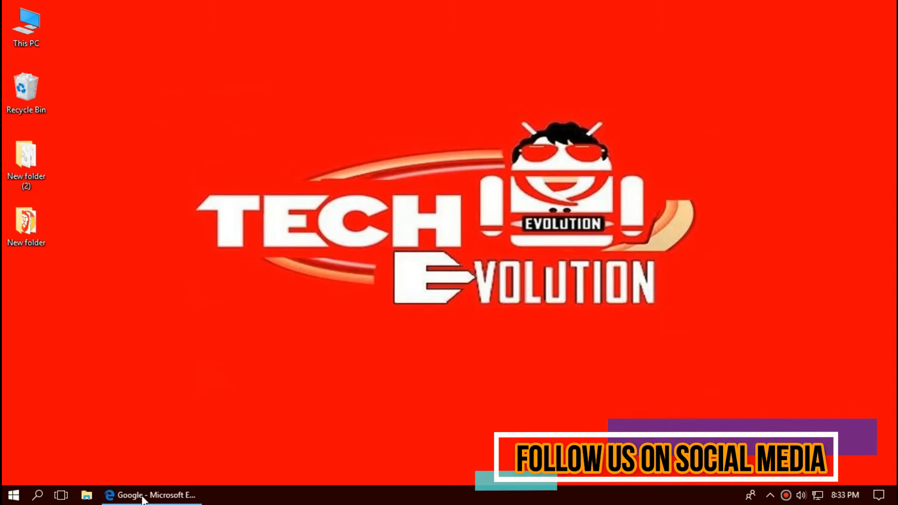
Search Google for x3daudio1_6.dll and open the DLL-files.com download result.
left_click(150, 494)
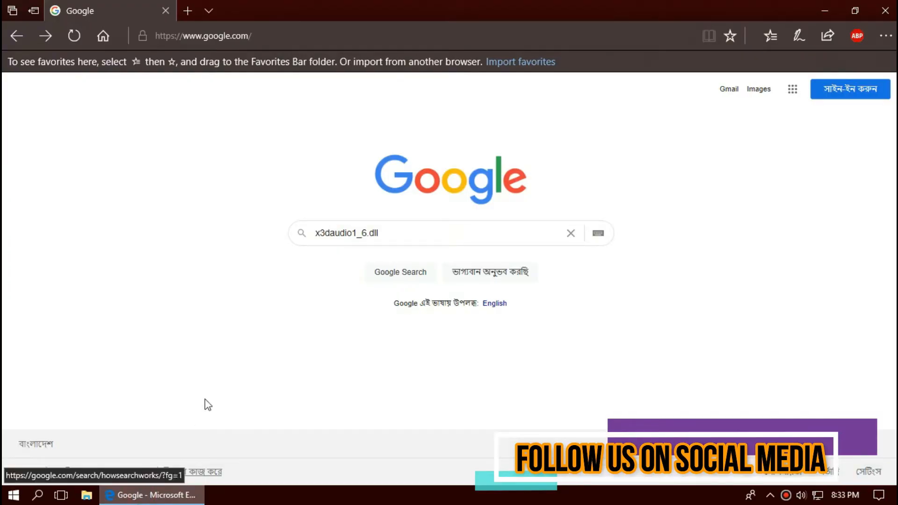
left_click(410, 232)
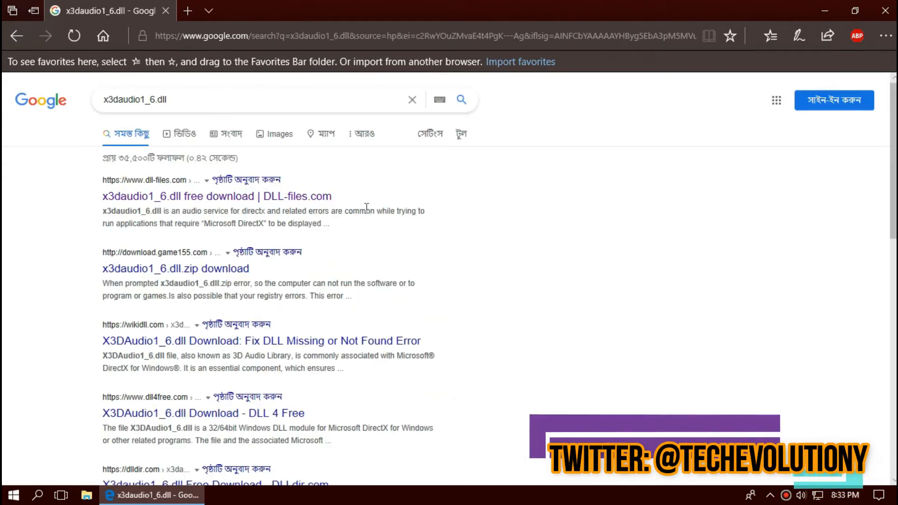
mouse_move(109, 203)
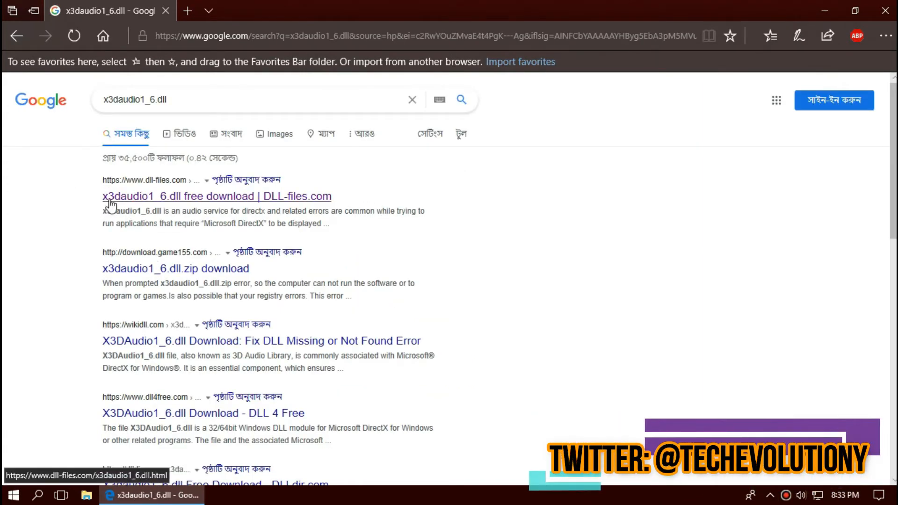
scroll("down", 3)
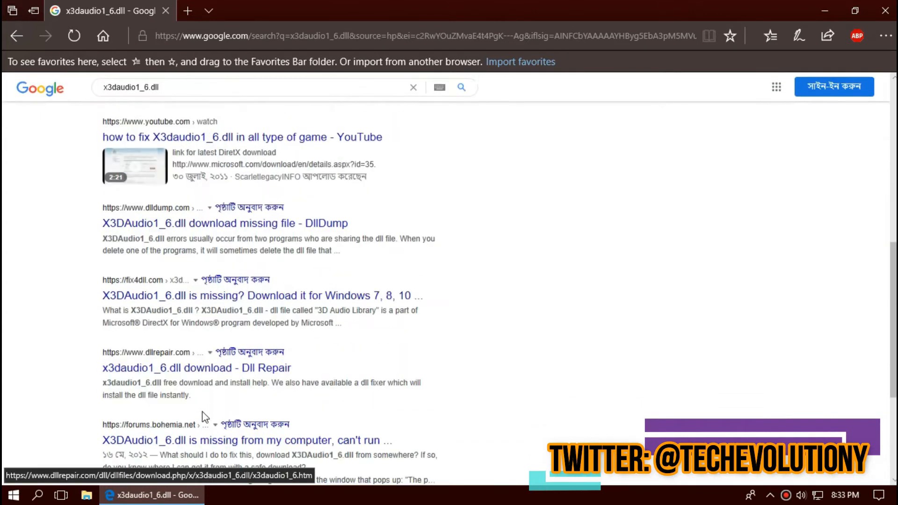
scroll("up", 3)
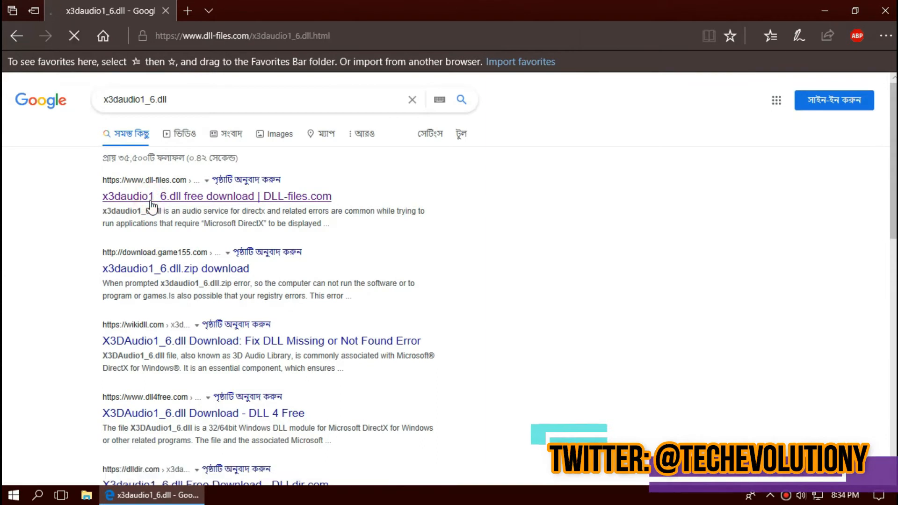
Scroll the DLL-files.com page to the 32-bit and 64-bit 9.26.1590.0 versions.
left_click(216, 196)
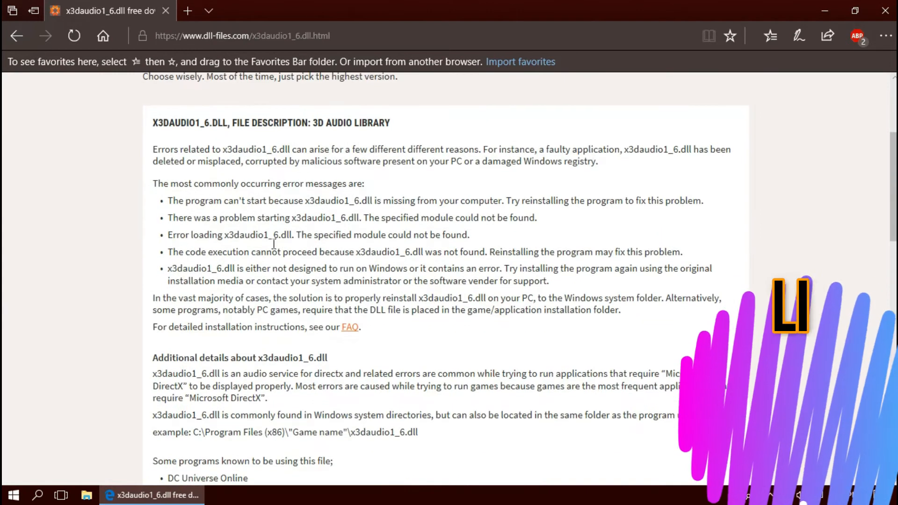
scroll("down", 3)
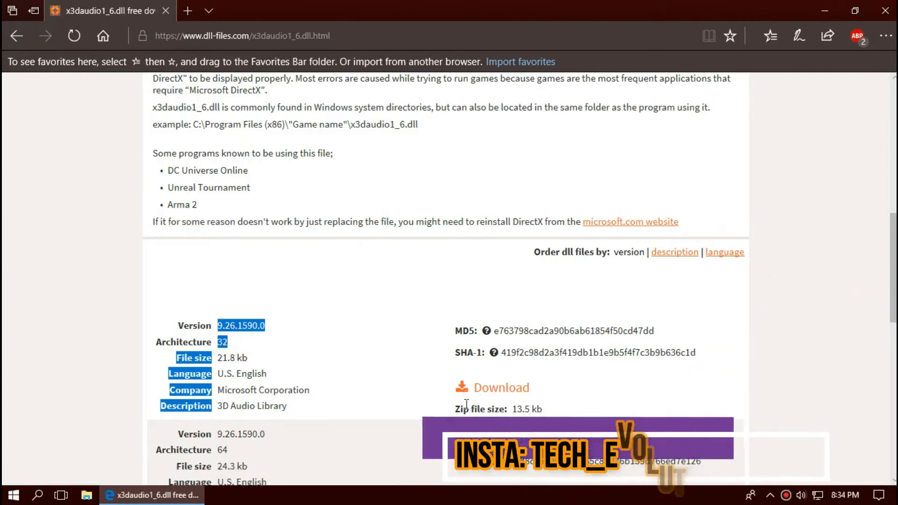
scroll("down", 3)
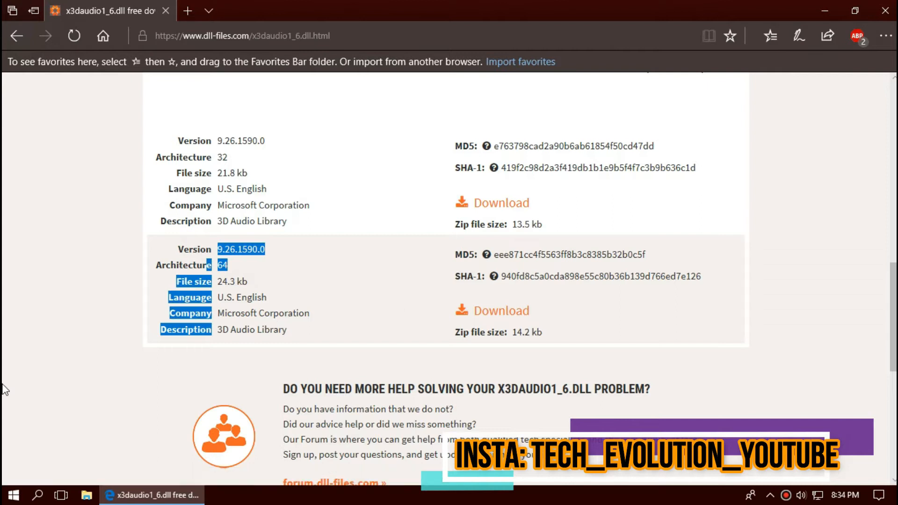
left_click(11, 495)
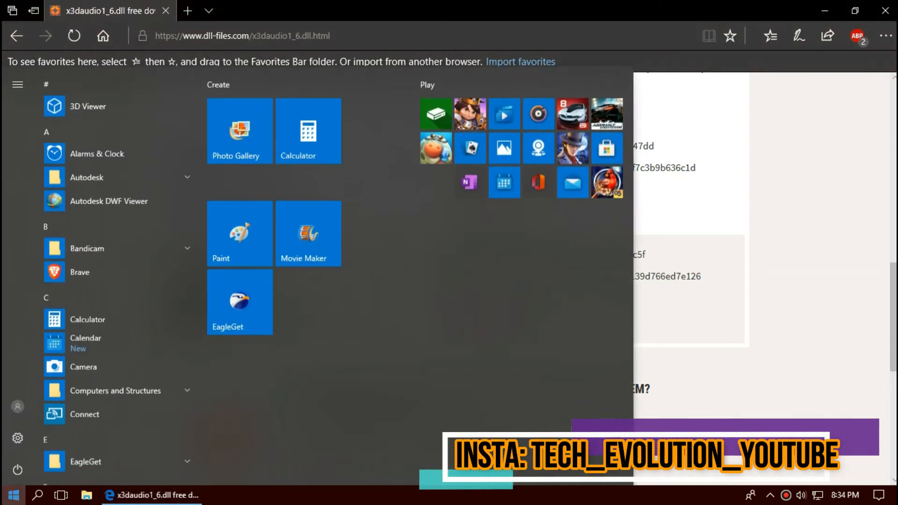
type("s")
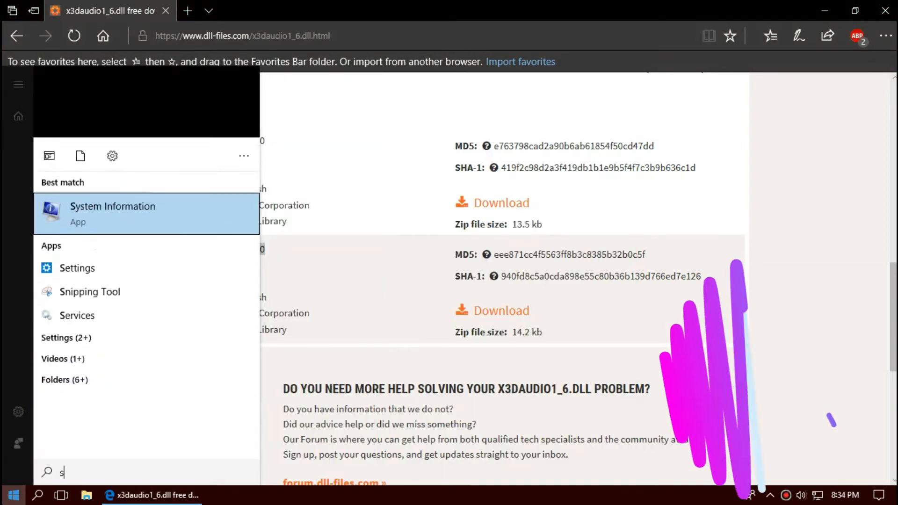
type("yst")
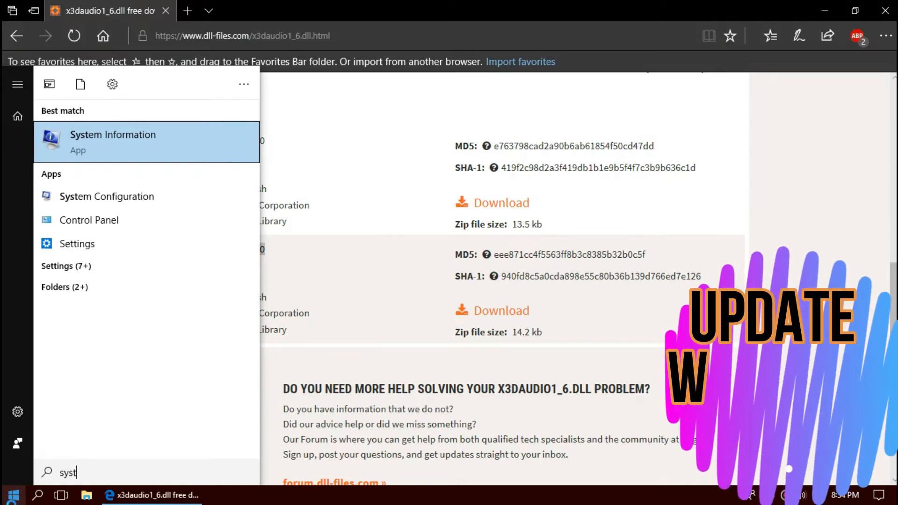
left_click(112, 141)
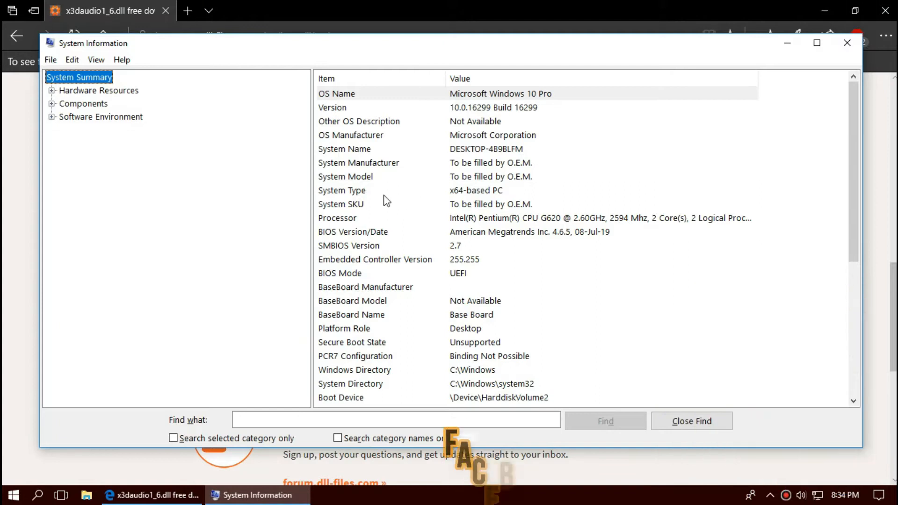
left_click(341, 191)
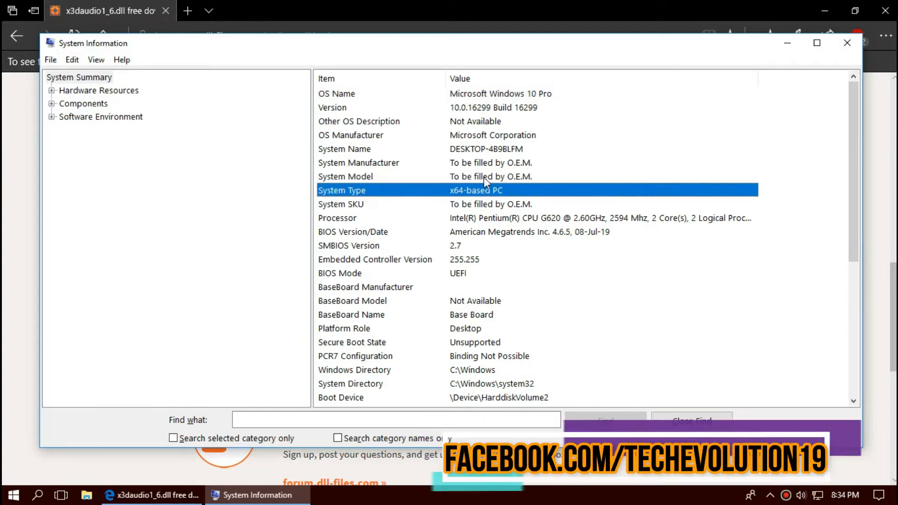
mouse_move(847, 43)
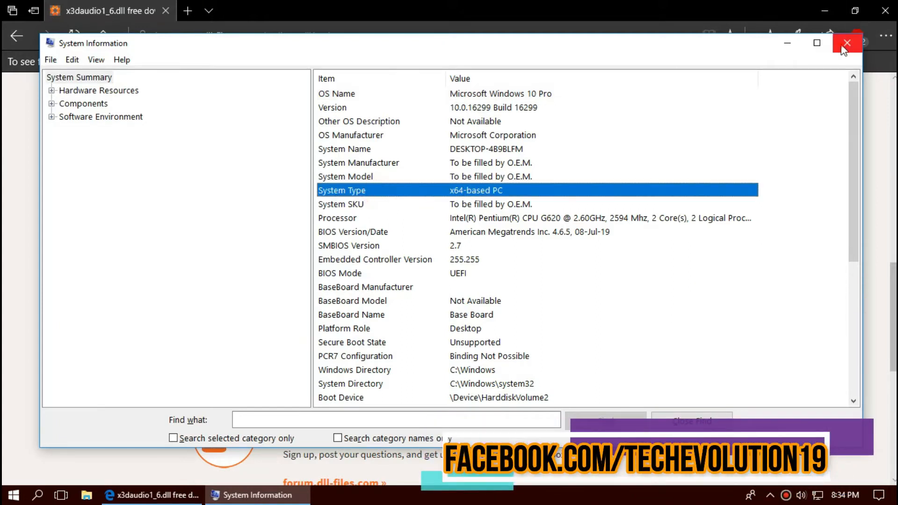
left_click(847, 43)
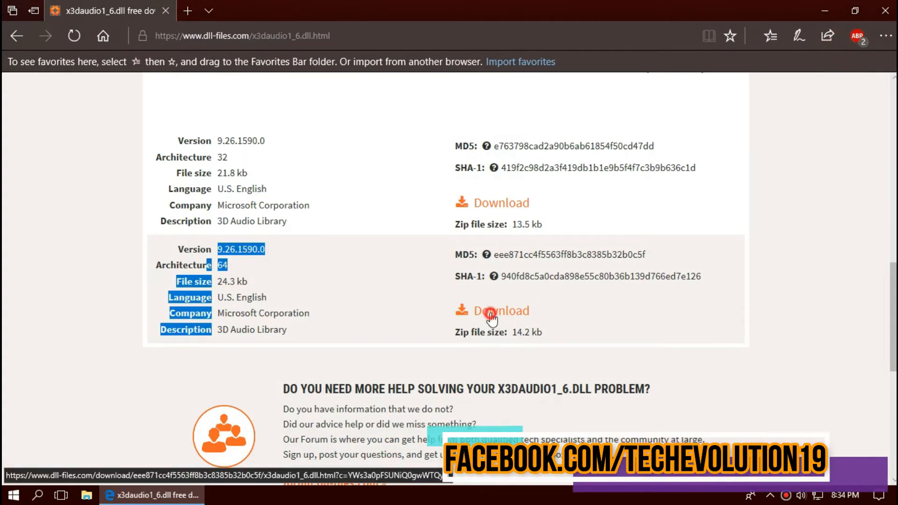
Download and save the 64-bit x3daudio1_6.zip, then open it in WinRAR.
left_click(501, 311)
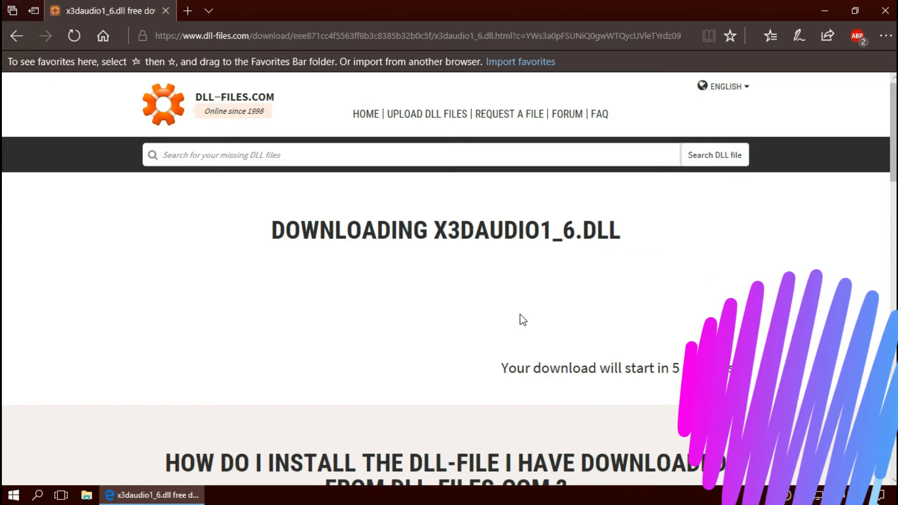
scroll("down", 3)
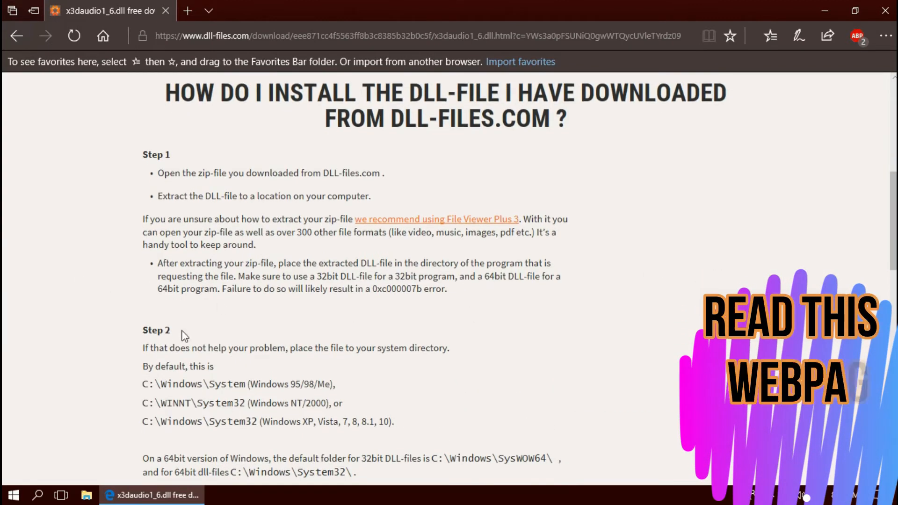
scroll("down", 3)
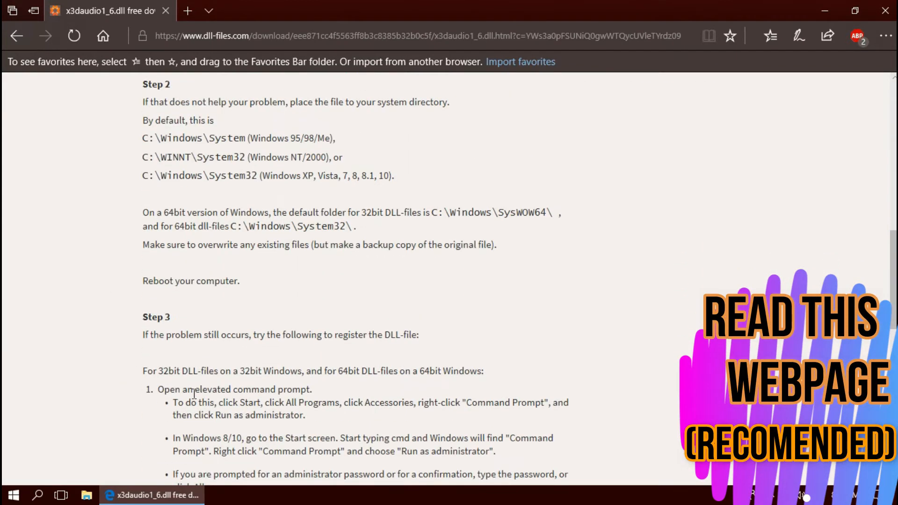
scroll("up", 3)
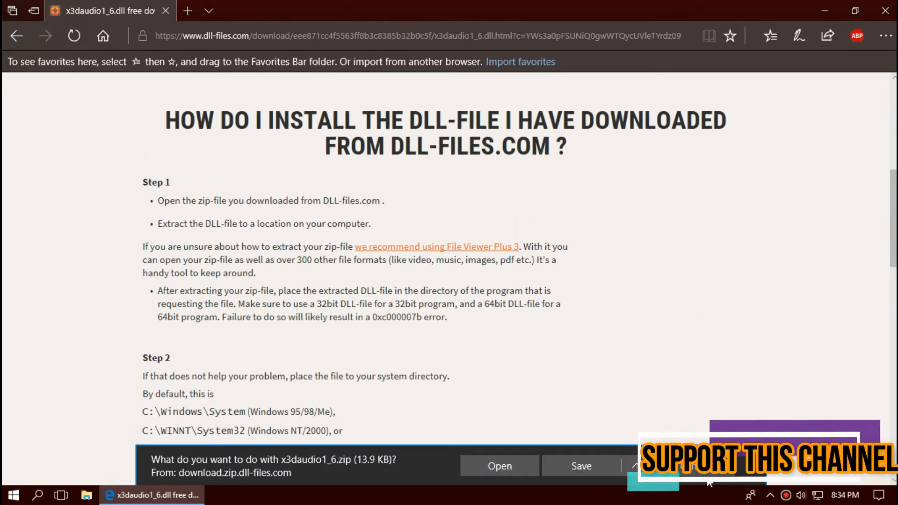
left_click(580, 466)
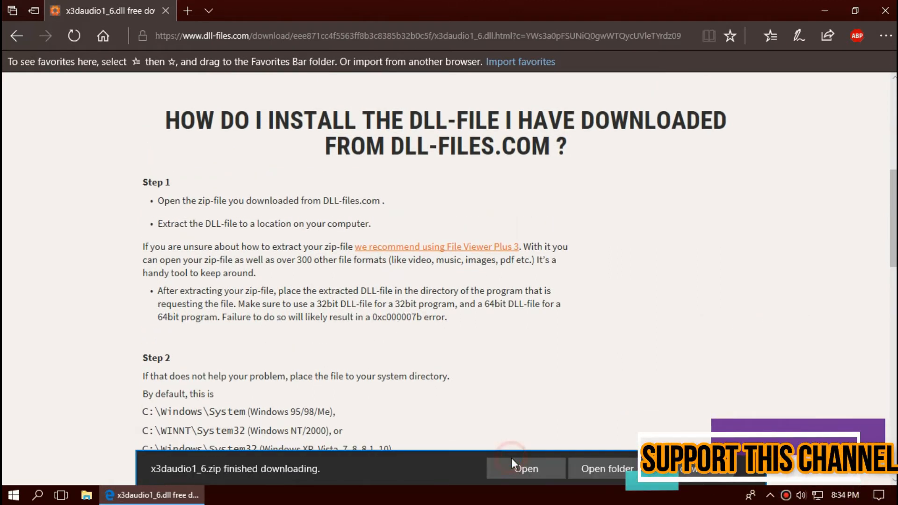
left_click(523, 468)
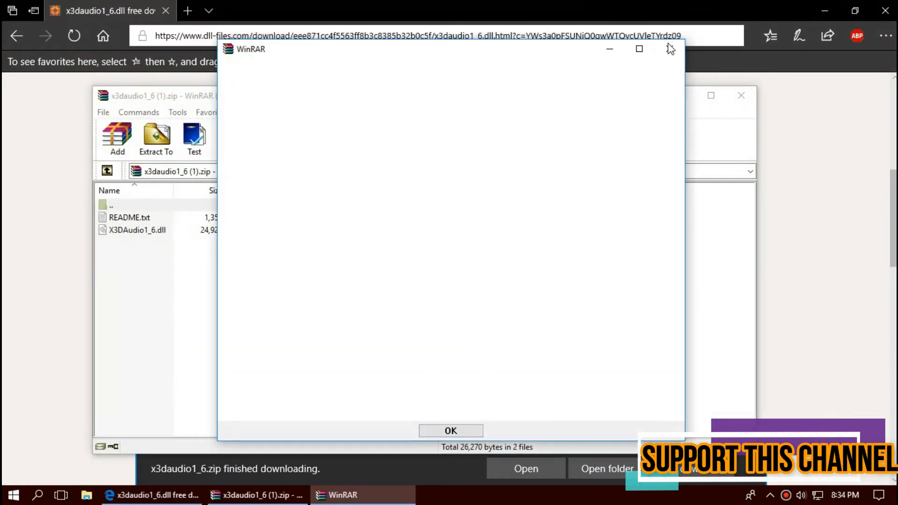
Dismiss the WinRAR message window so File Explorer's This PC is in view.
left_click(450, 430)
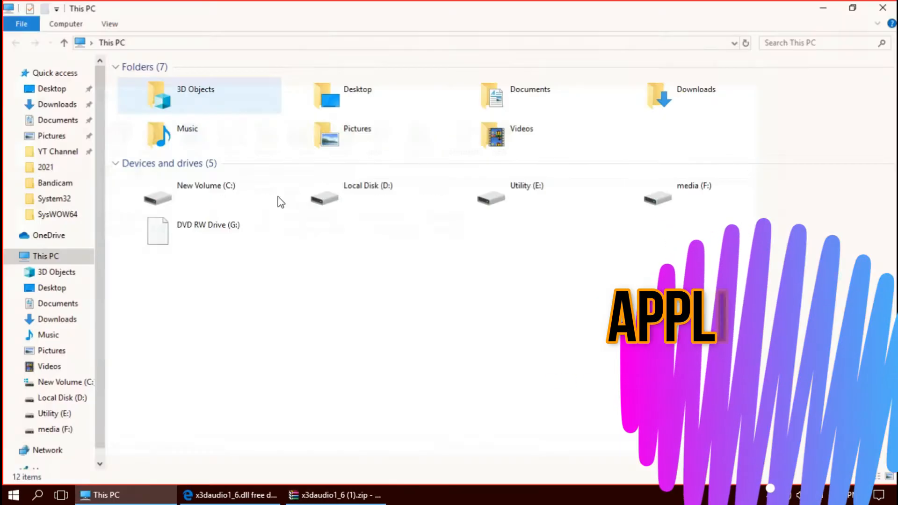
Browse to the C:\Windows\System32 folder.
double_click(204, 195)
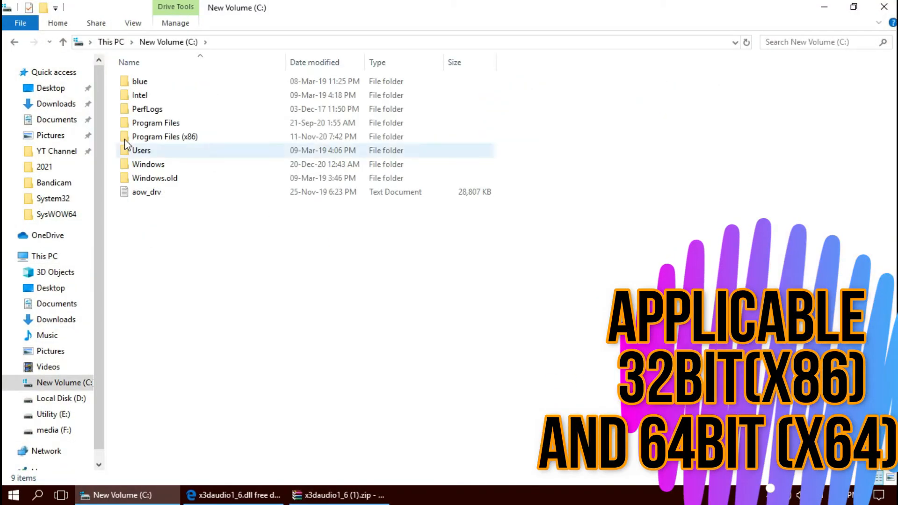
double_click(148, 164)
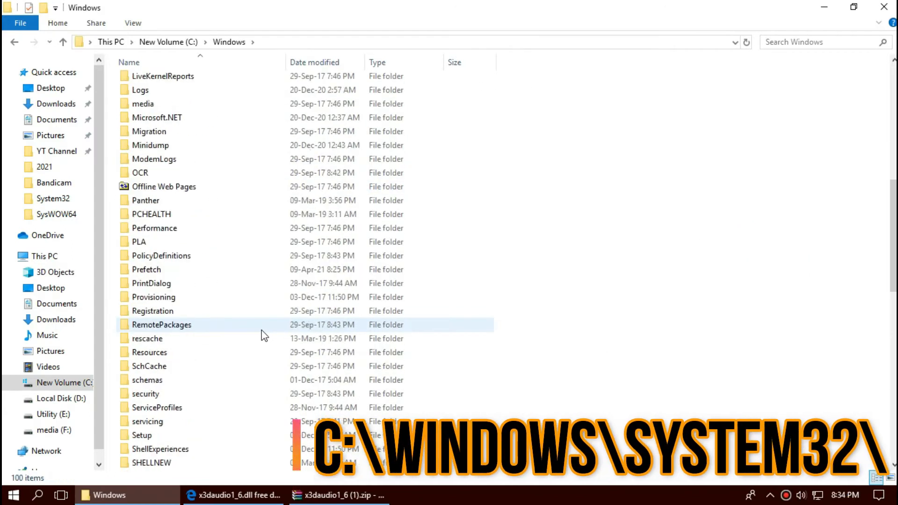
scroll("down", 3)
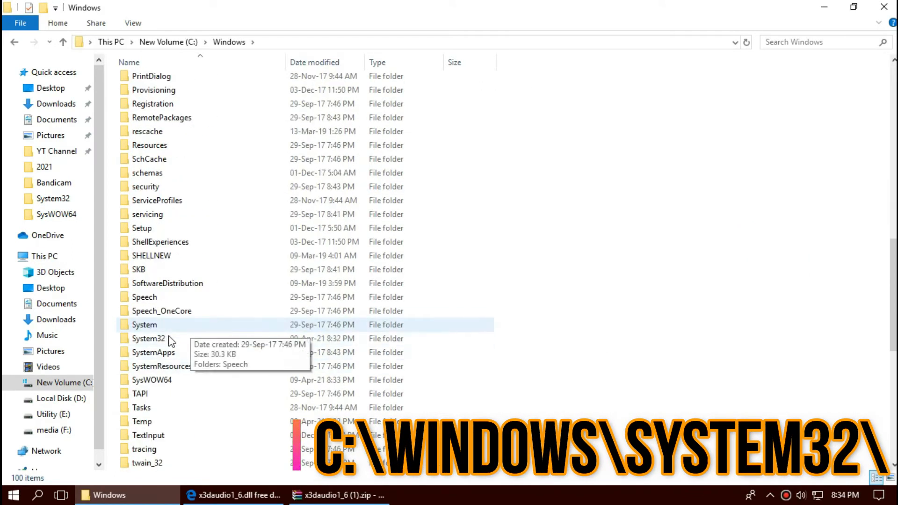
double_click(149, 338)
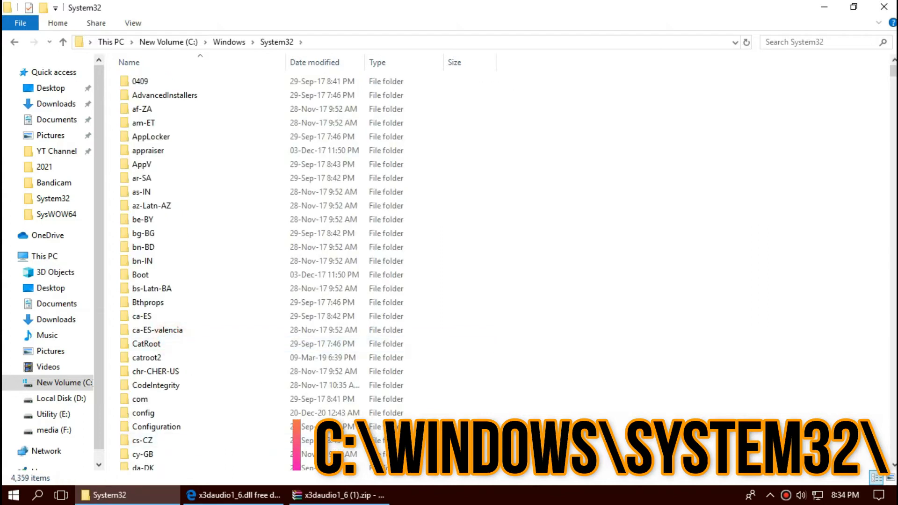
Move X3DAudio1_6.dll into System32, replacing the existing copy with administrator permission.
left_click(338, 494)
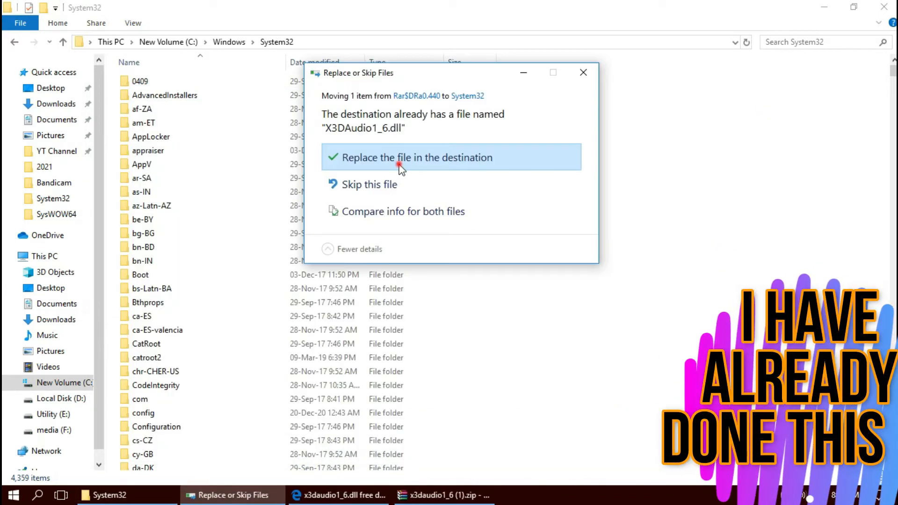
left_click(418, 157)
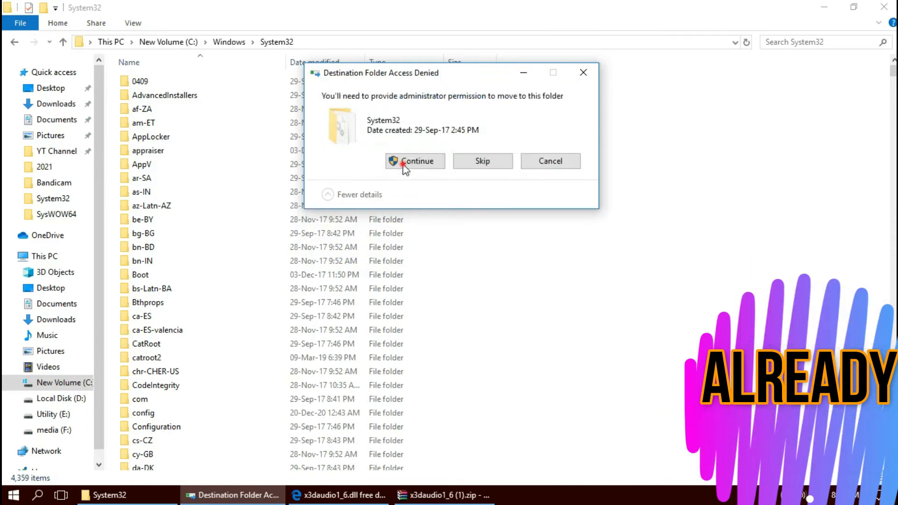
left_click(416, 161)
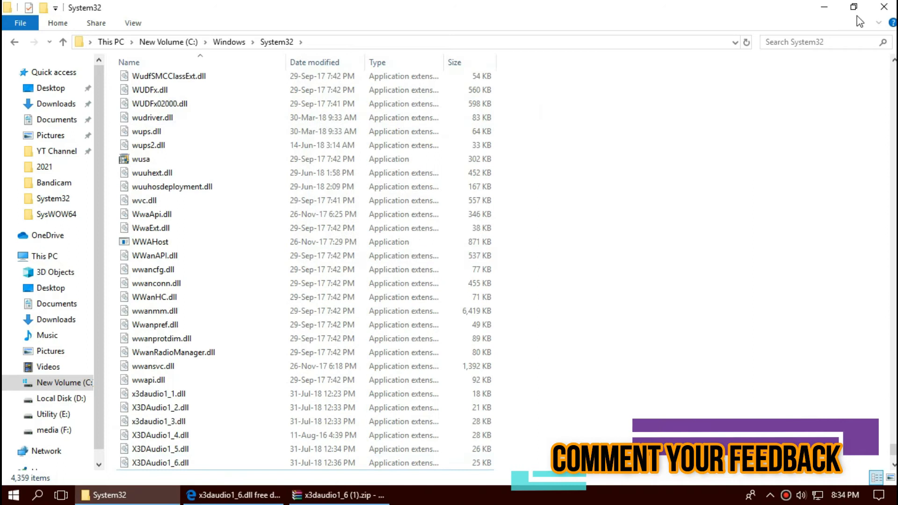
left_click(819, 42)
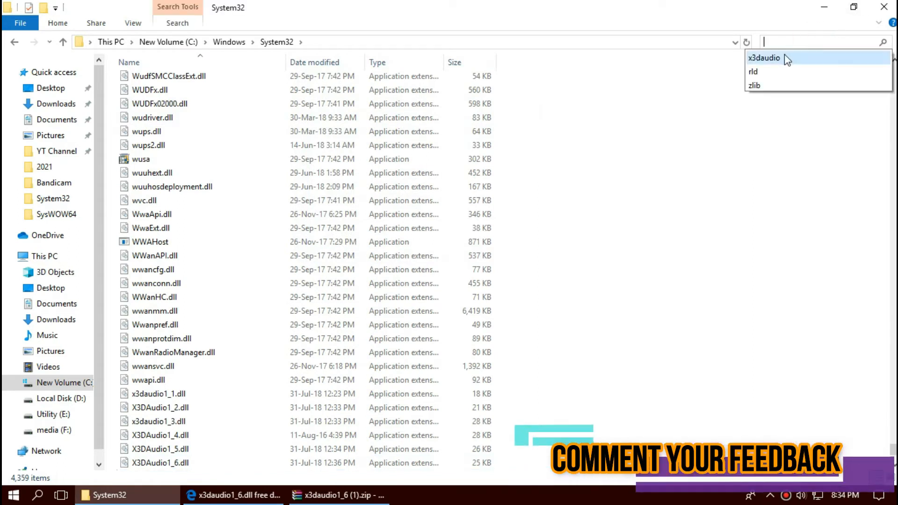
Search System32 for x3daudio to confirm X3DAudio1_6.dll, then return to This PC.
left_click(764, 58)
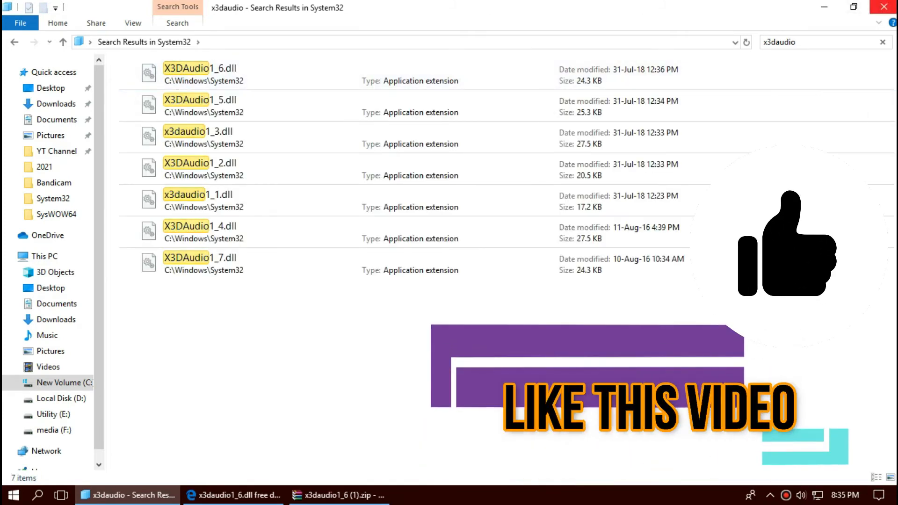
left_click(335, 495)
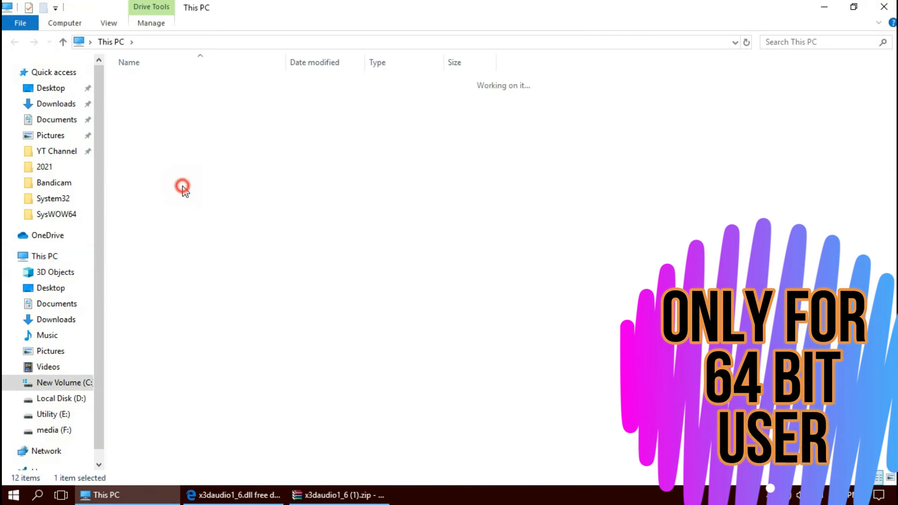
Open C:\Windows\SysWOW64 and replace X3DAudio1_6.dll there with administrator permission.
double_click(64, 383)
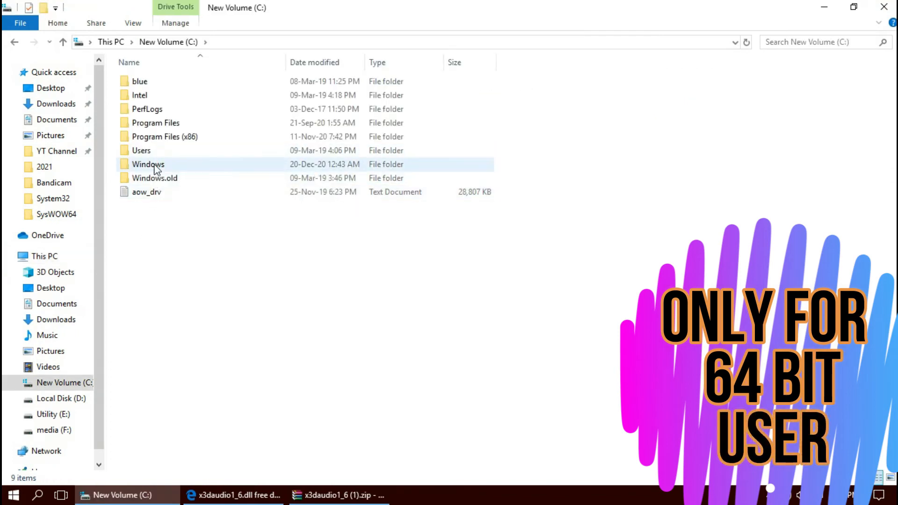
double_click(149, 164)
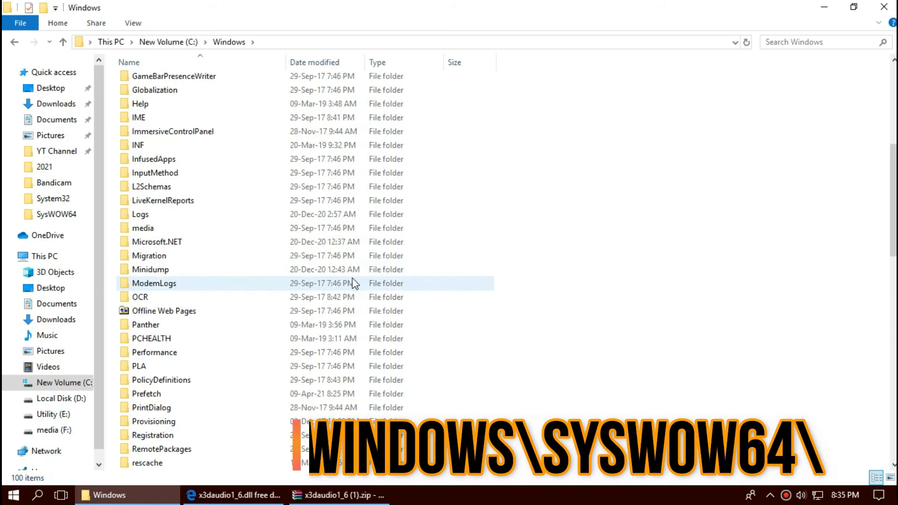
scroll("down", 3)
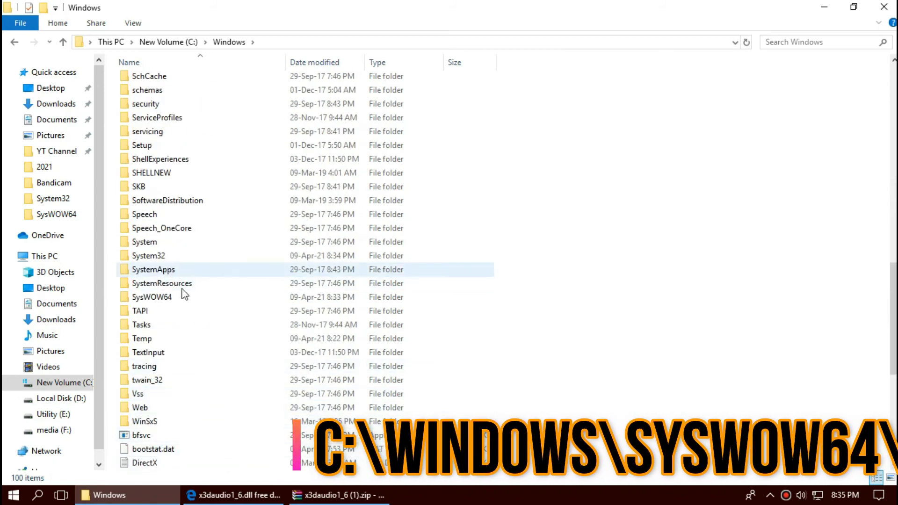
double_click(151, 296)
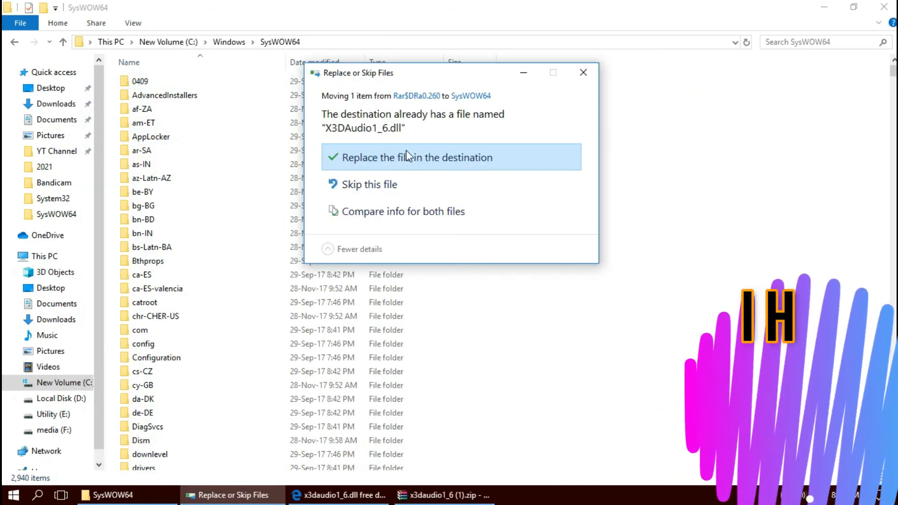
left_click(416, 157)
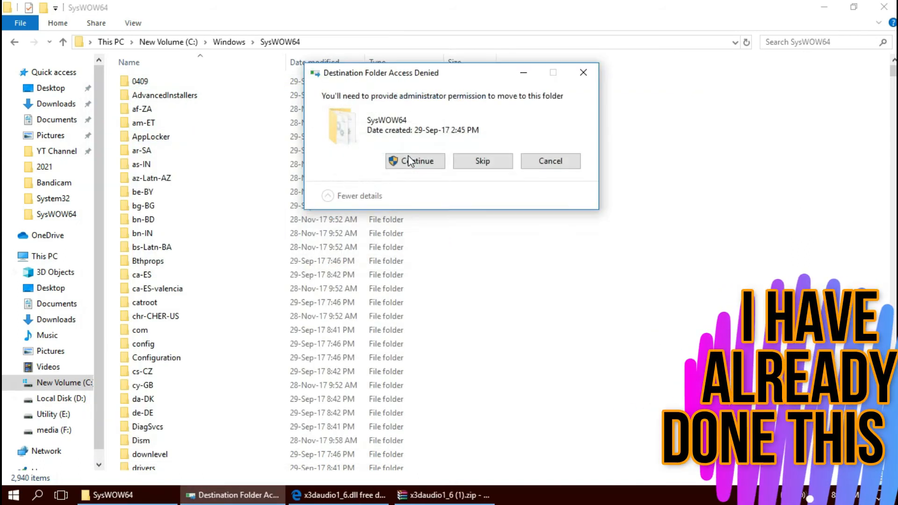
left_click(415, 160)
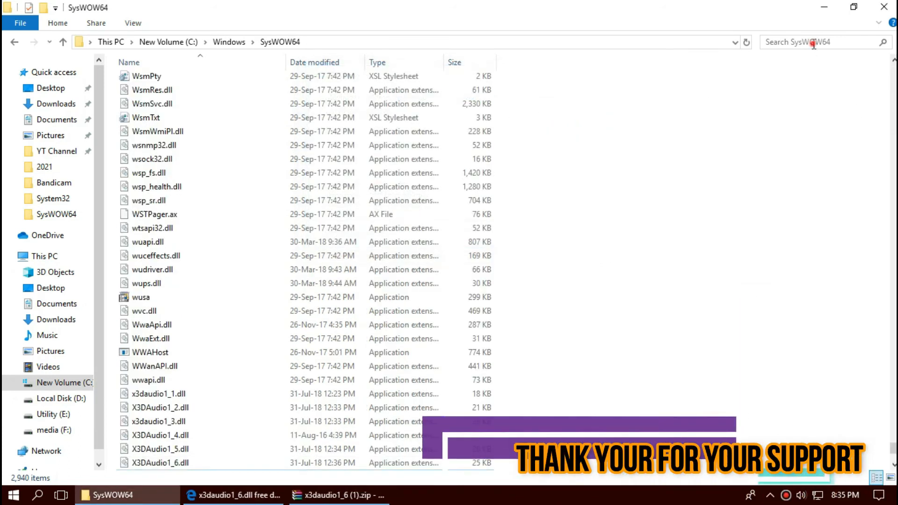
Search SysWOW64 for x3daudio, select X3DAudio1_6.dll, and open Start's power options.
type("x3daudio")
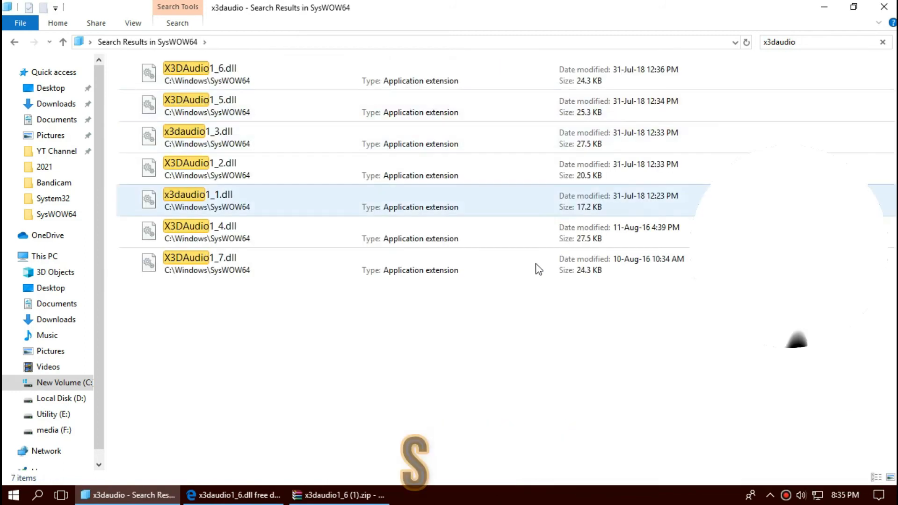
left_click(229, 74)
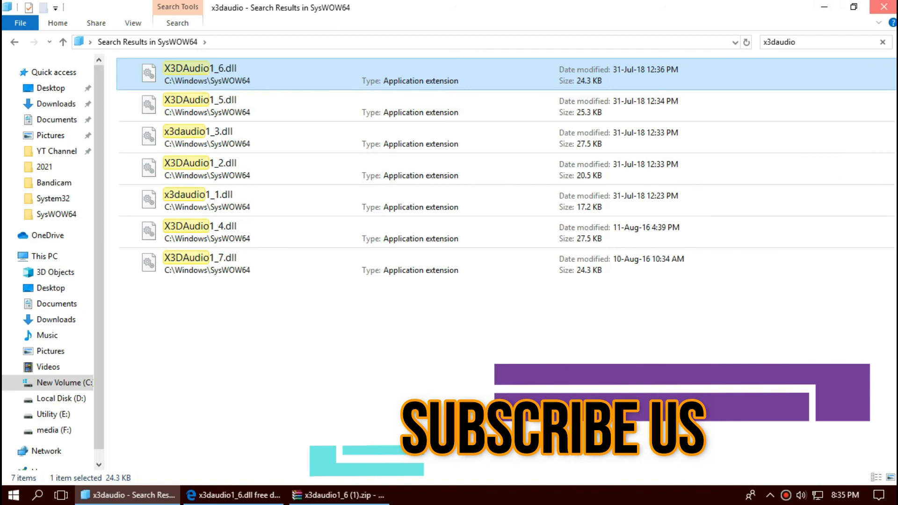
left_click(337, 494)
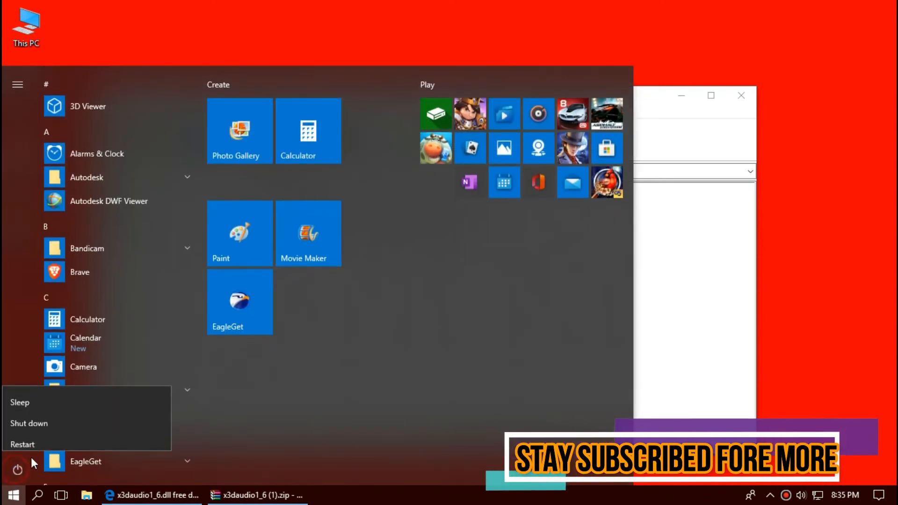
mouse_move(23, 435)
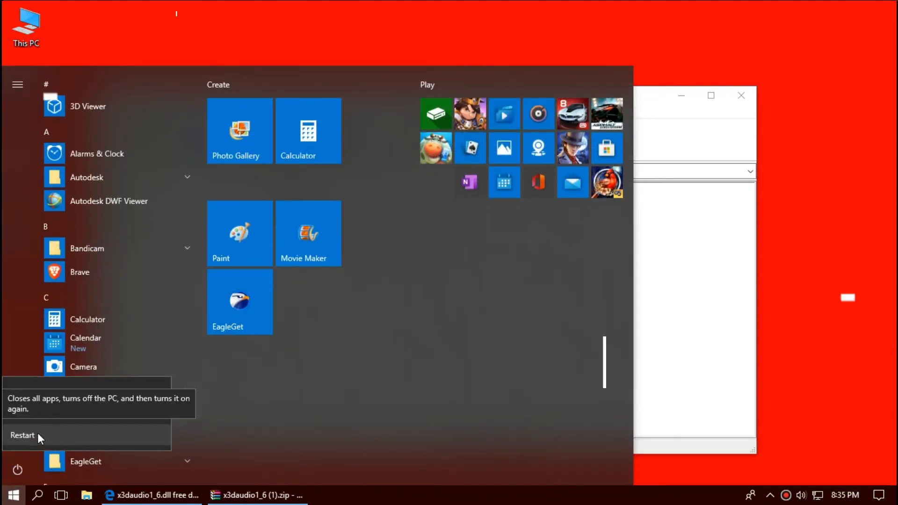